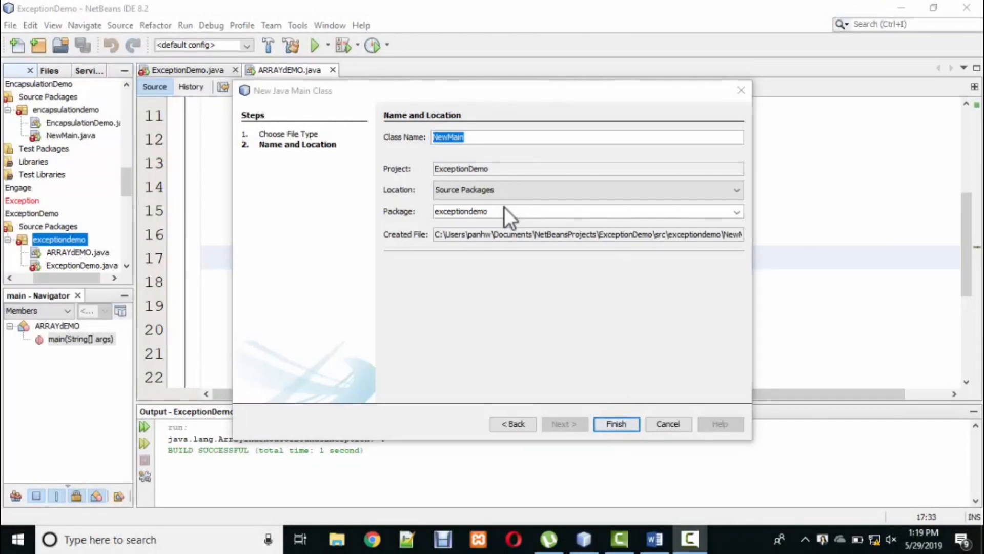
mouse_move(519, 137)
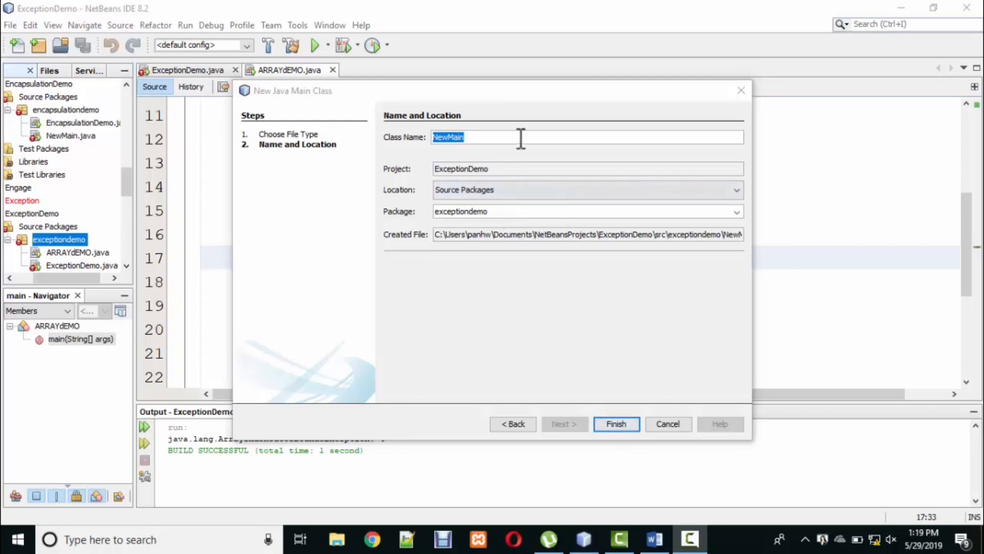
Create the main class nULLPOINTERdeMO in the exceptiondemo package via Finish
key(Delete)
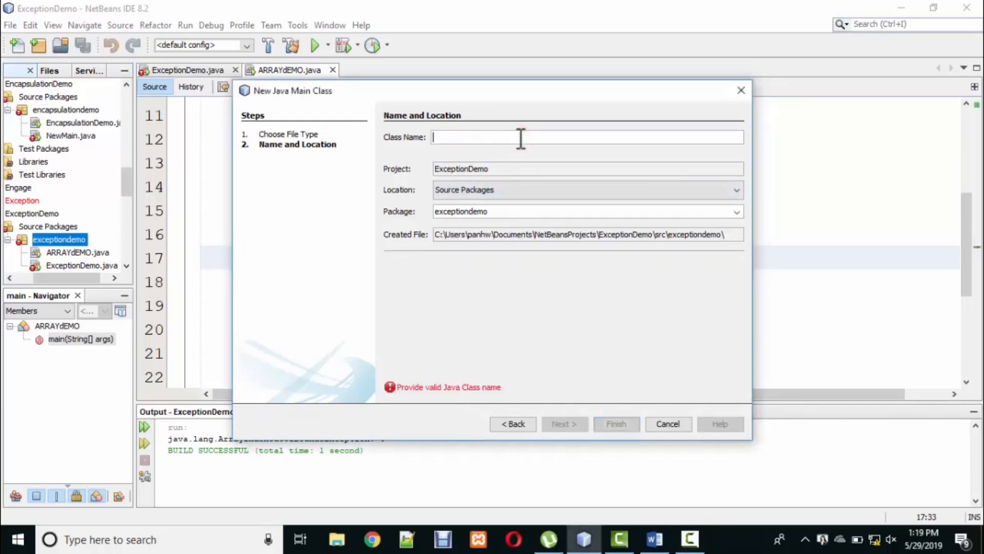
text(nULLPOINTERde)
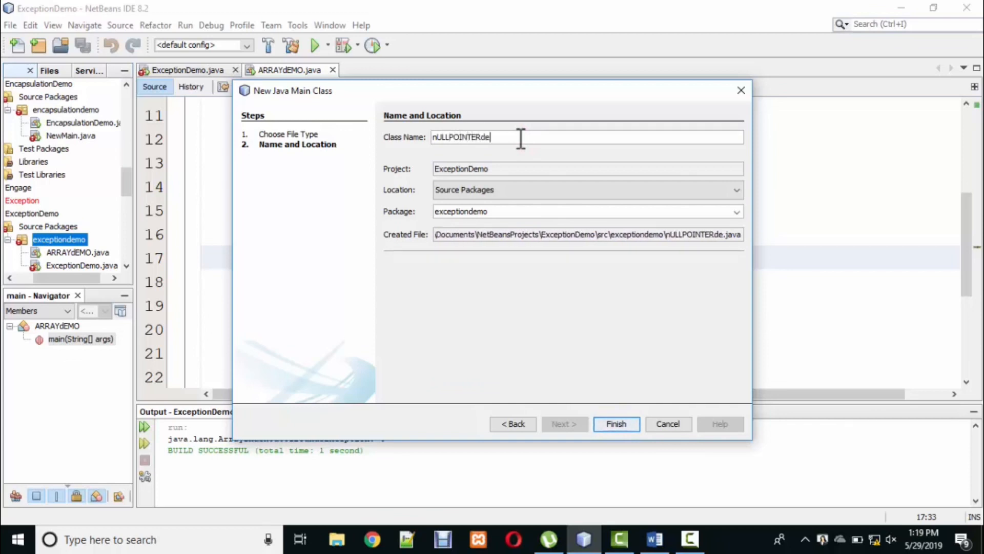
click(615, 423)
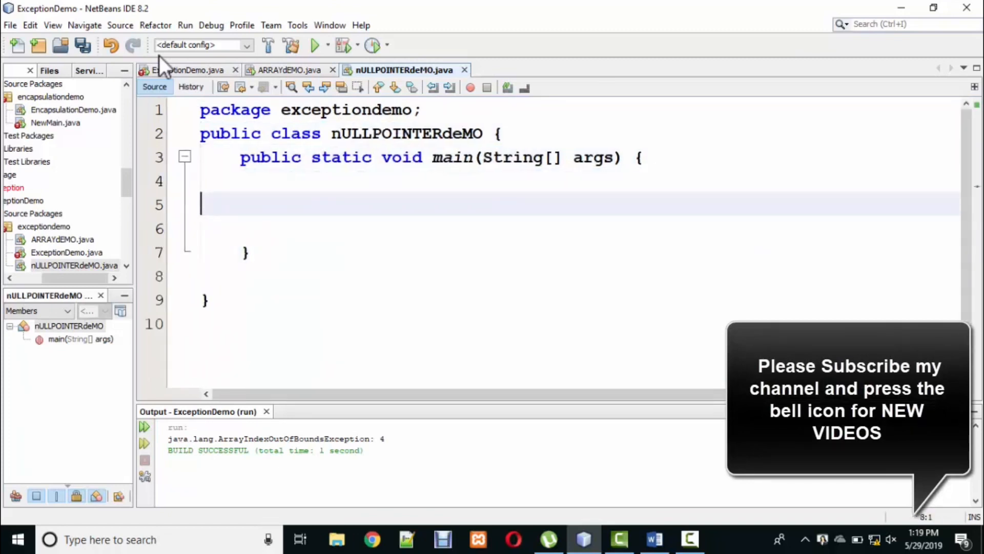
text(sTRI)
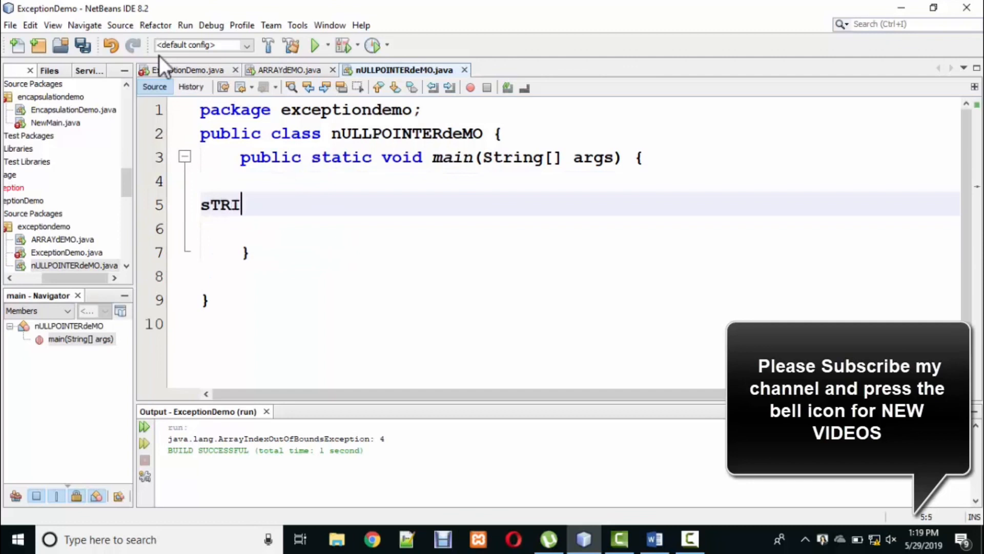
text(String)
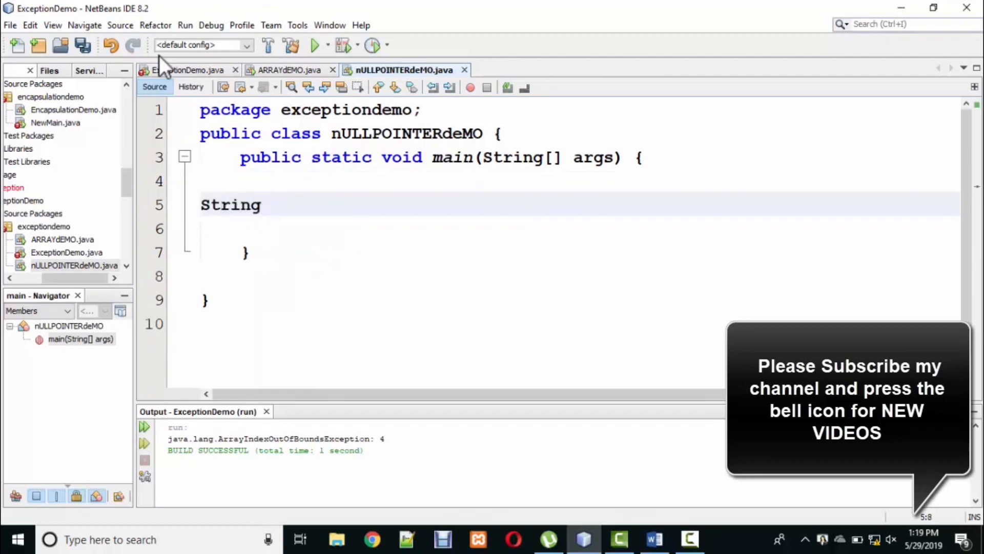
text(st)
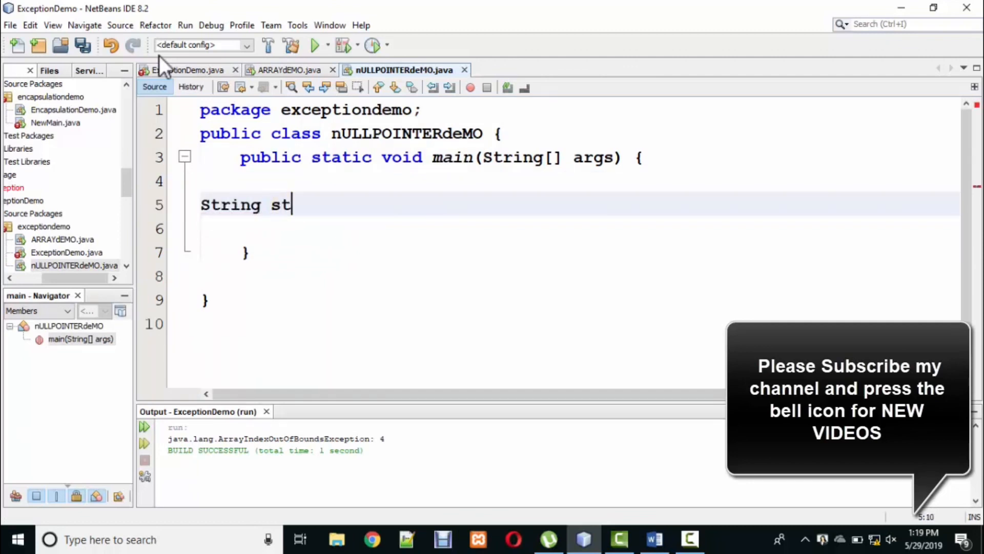
text(r="ali)
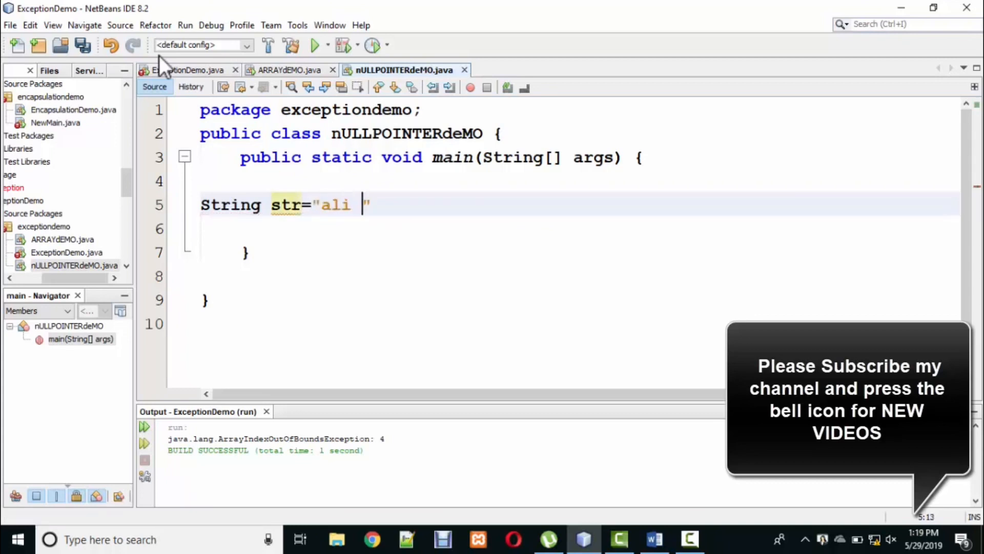
text(hamza)
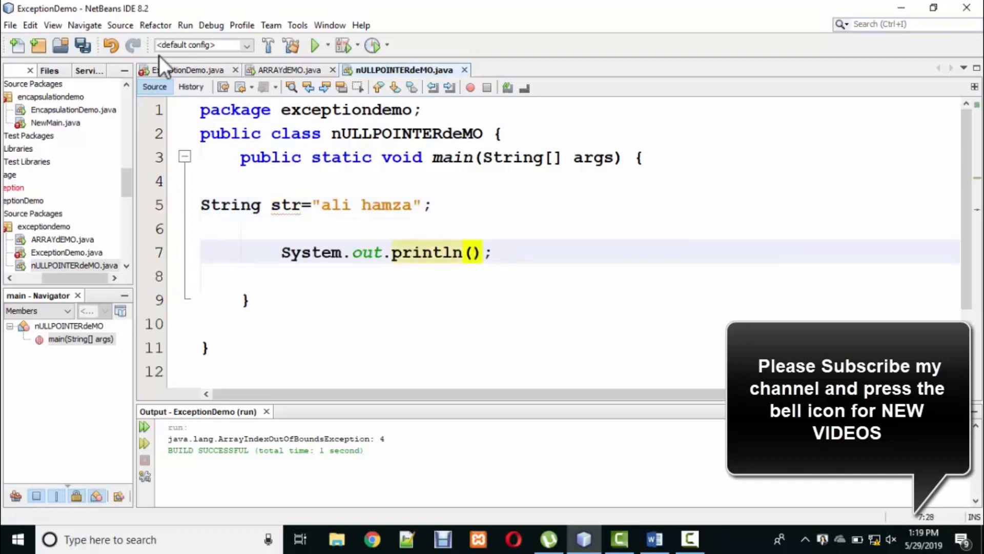
Add System.out.println(str.length()); to print the string's length
text(st)
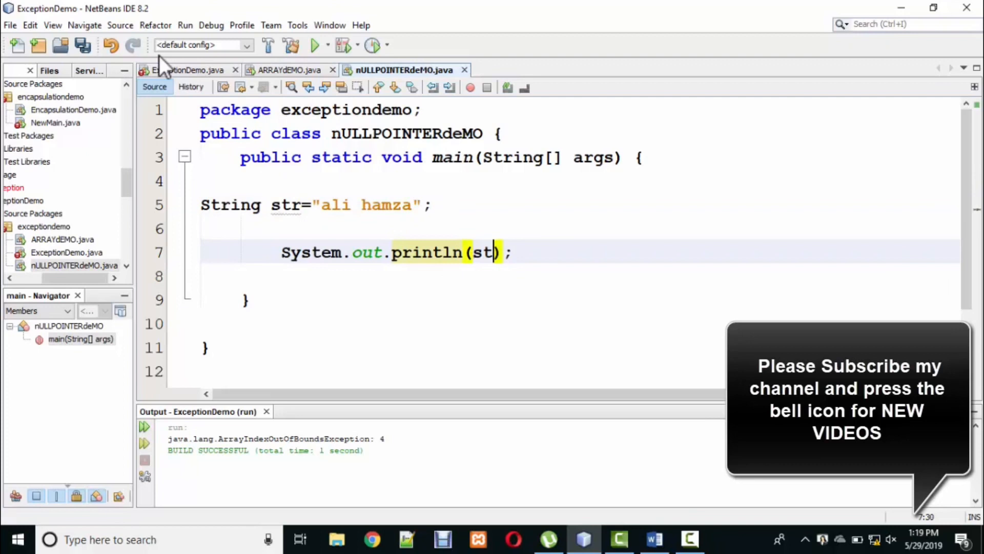
text(r.leng)
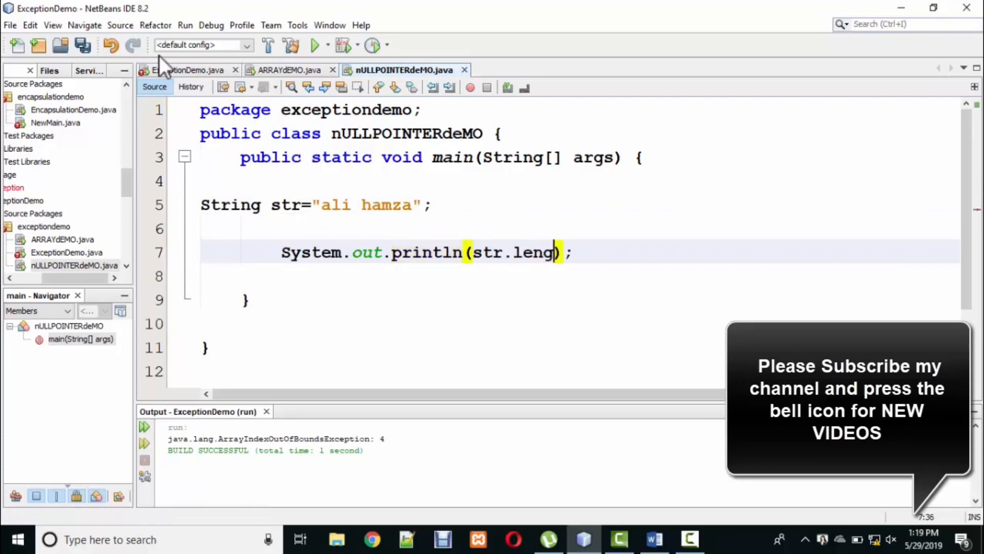
text(th)
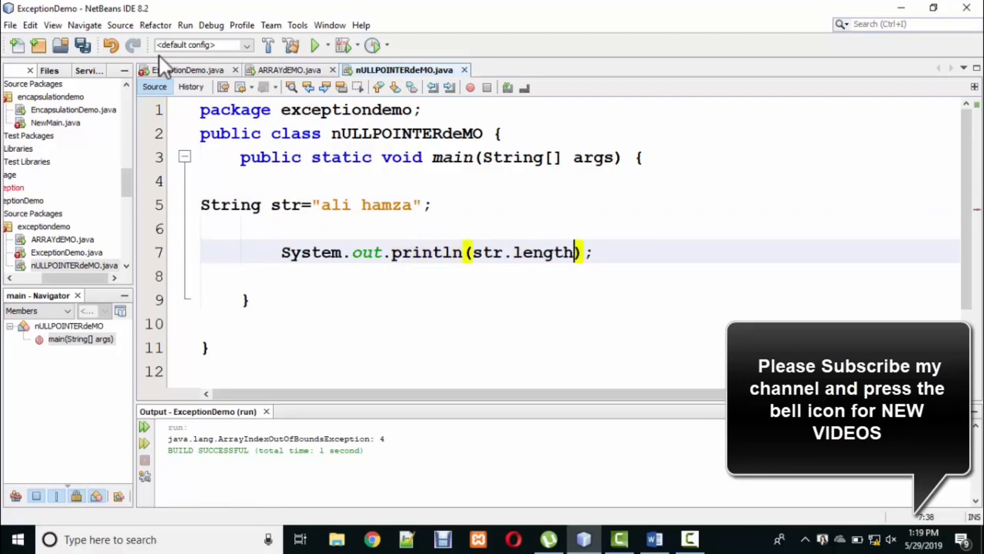
text(();)
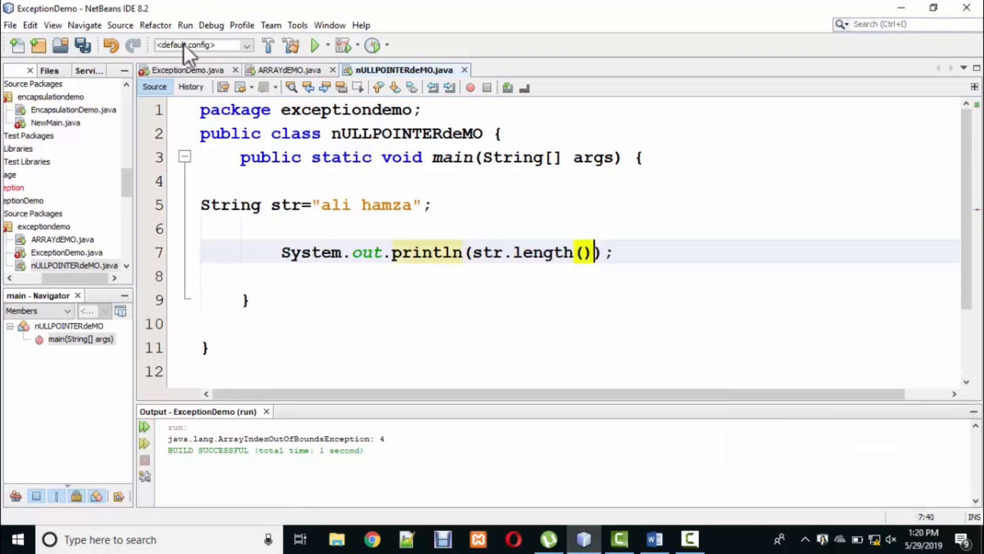
Run the class so the Output shows length 9 with a successful build, then select the "ali hamza" value
double_click(286, 205)
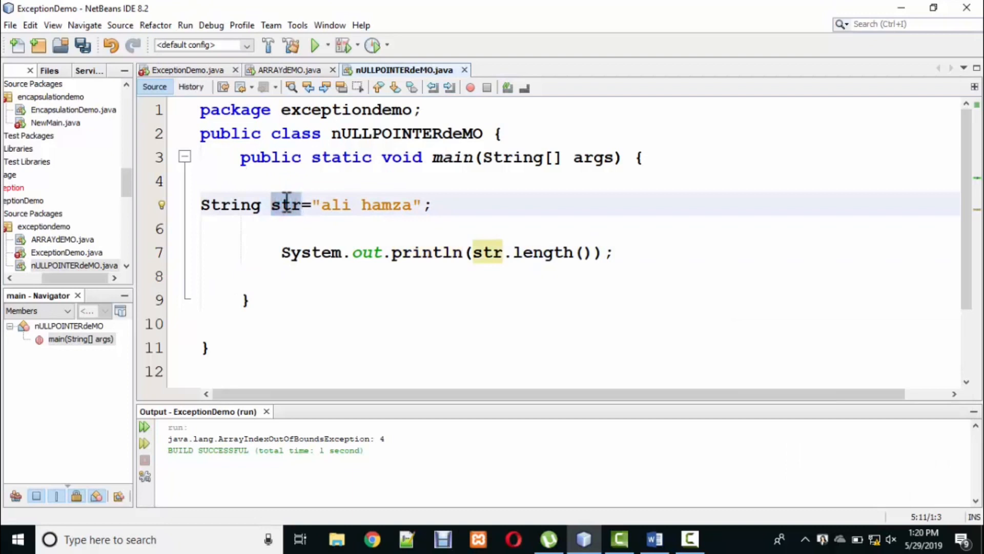
click(322, 205)
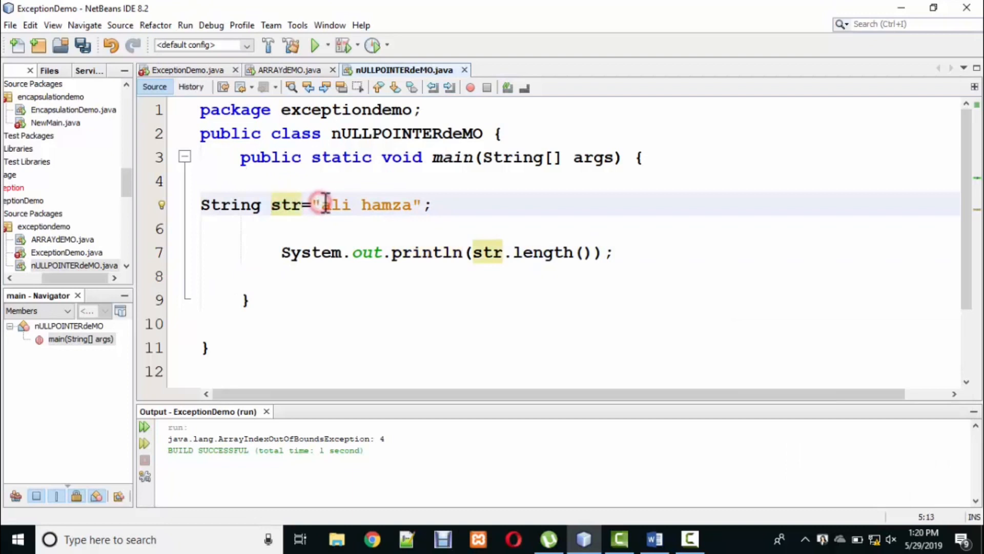
click(327, 205)
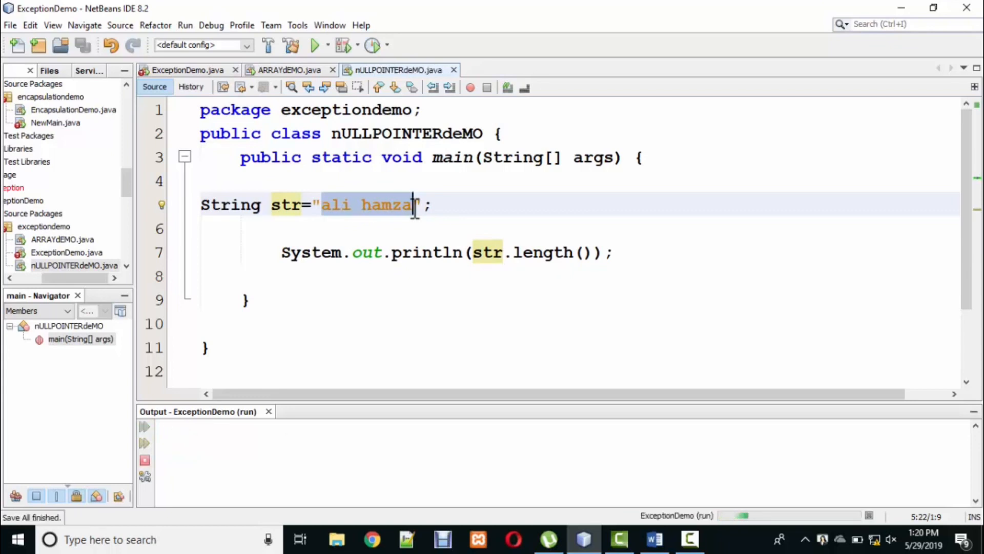
click(318, 44)
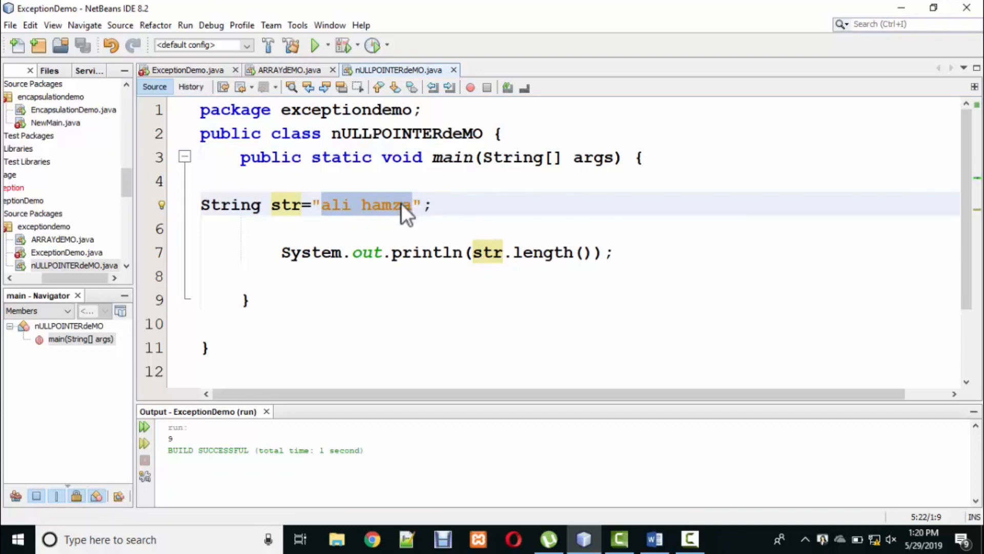
click(424, 205)
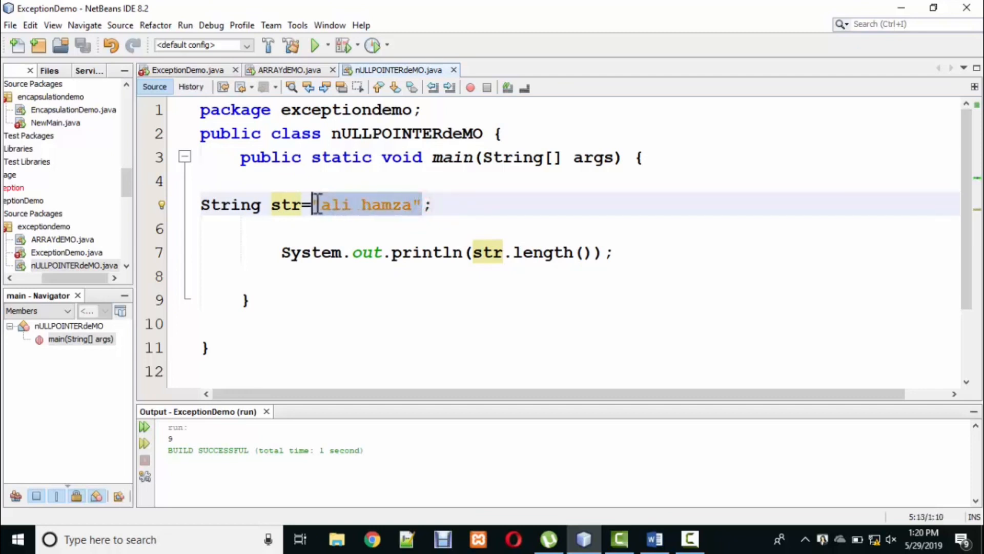
Replace "ali hamza" with null and run, producing a NullPointerException at line 7
text(null)
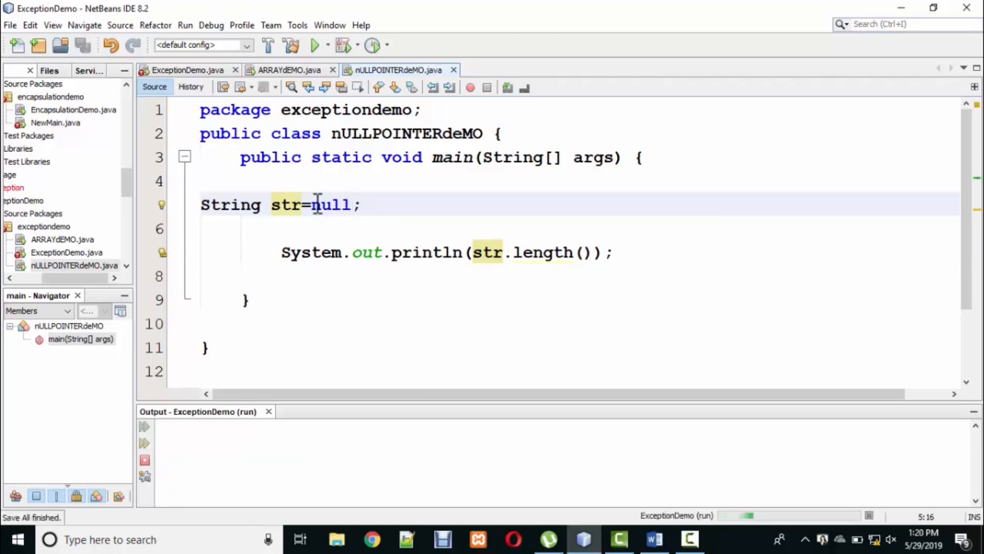
click(318, 44)
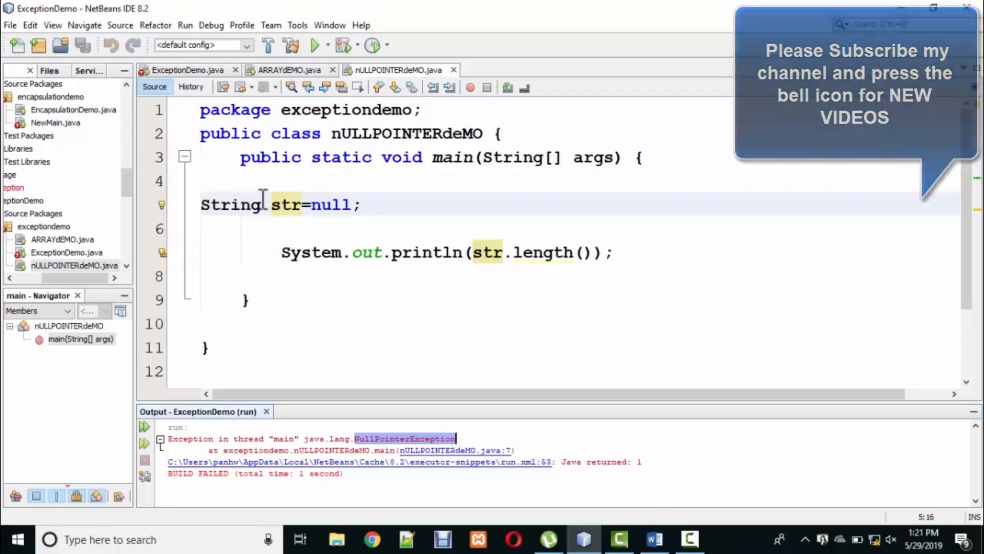
Wrap the statements in try { } with catch(NullPointerException e){ System.out.println(e); }
click(232, 252)
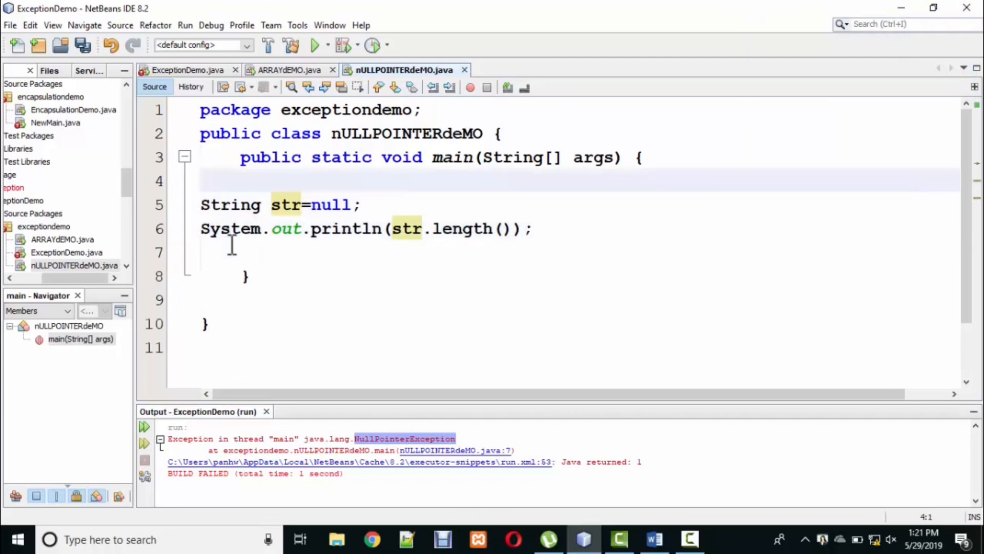
text(try)
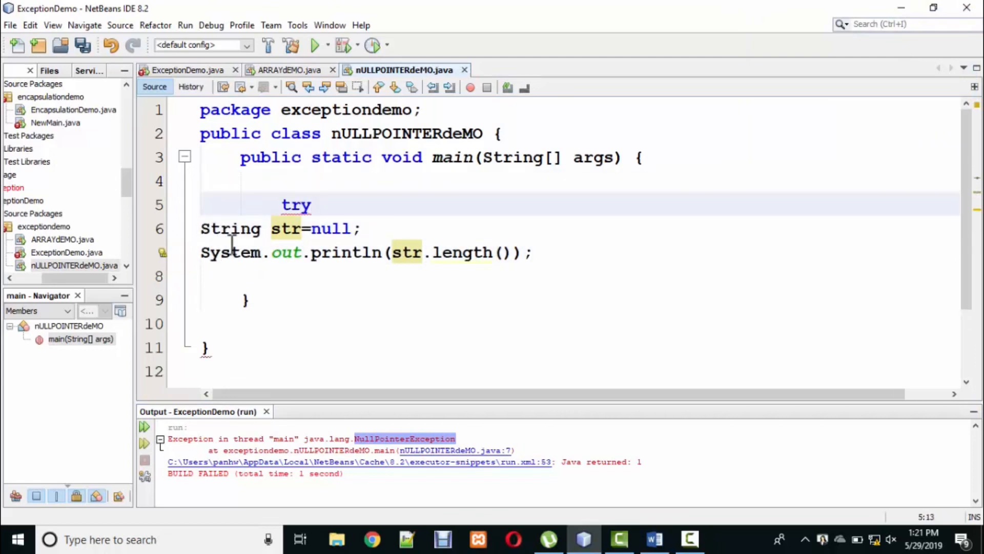
text({)
text(ca)
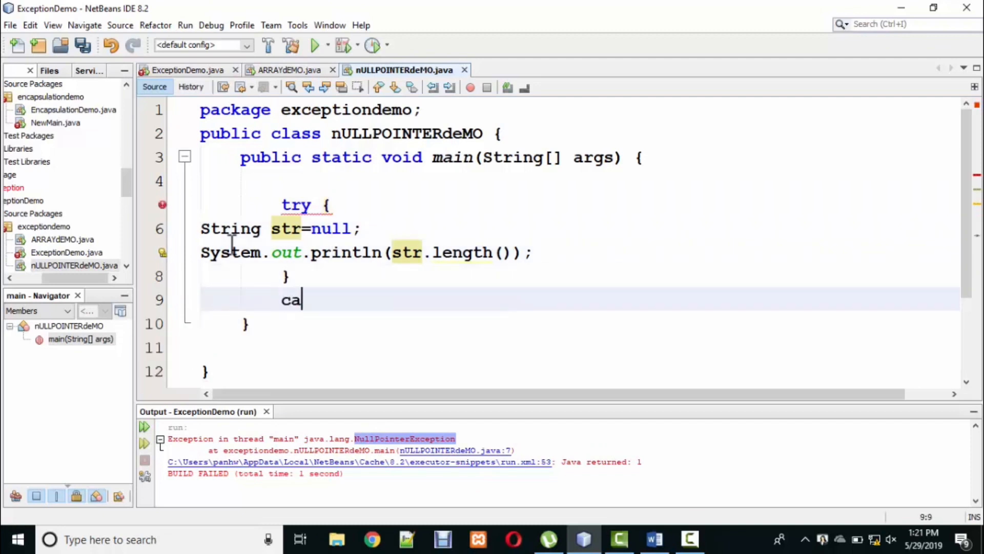
text(tch(){})
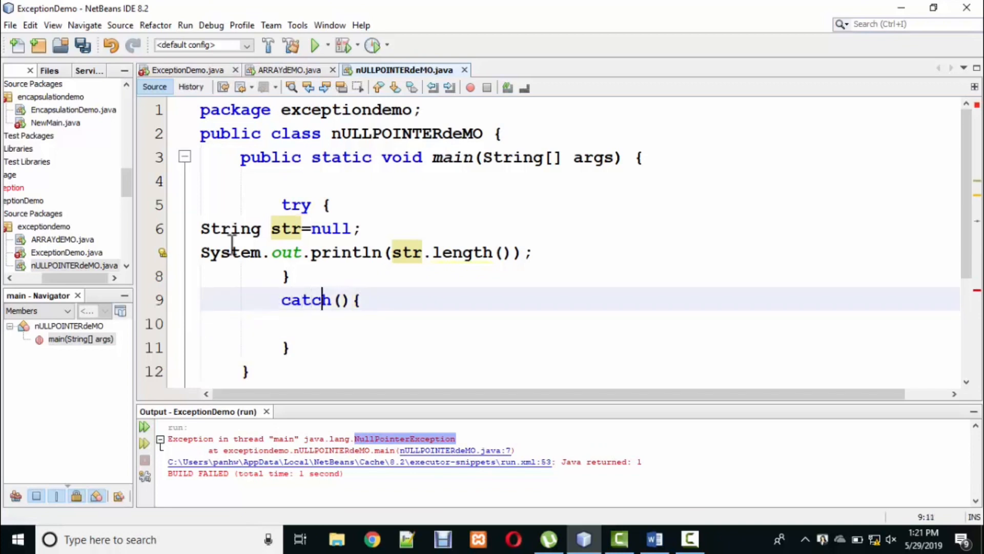
text(NullPointerException e)
click(579, 322)
text(System.out.println(e);)
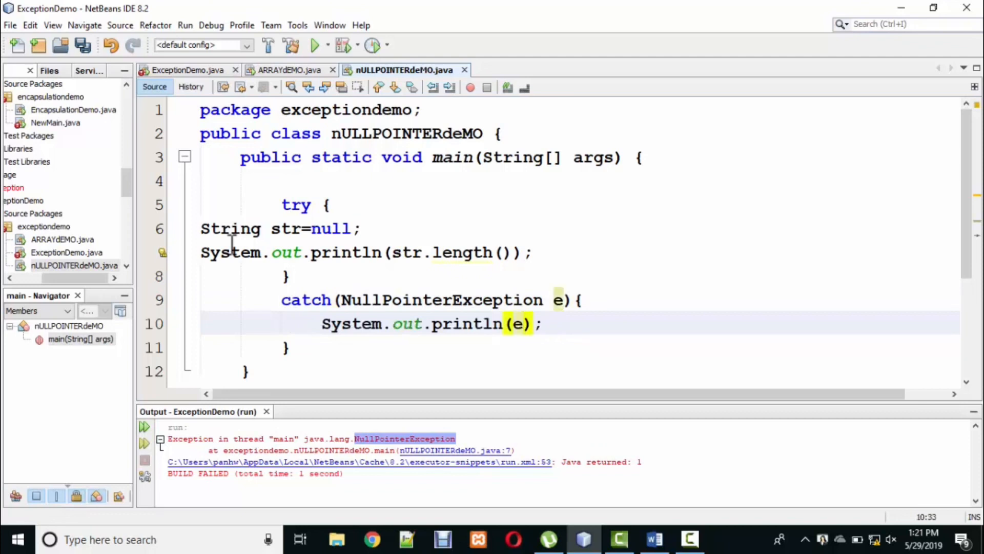
click(202, 228)
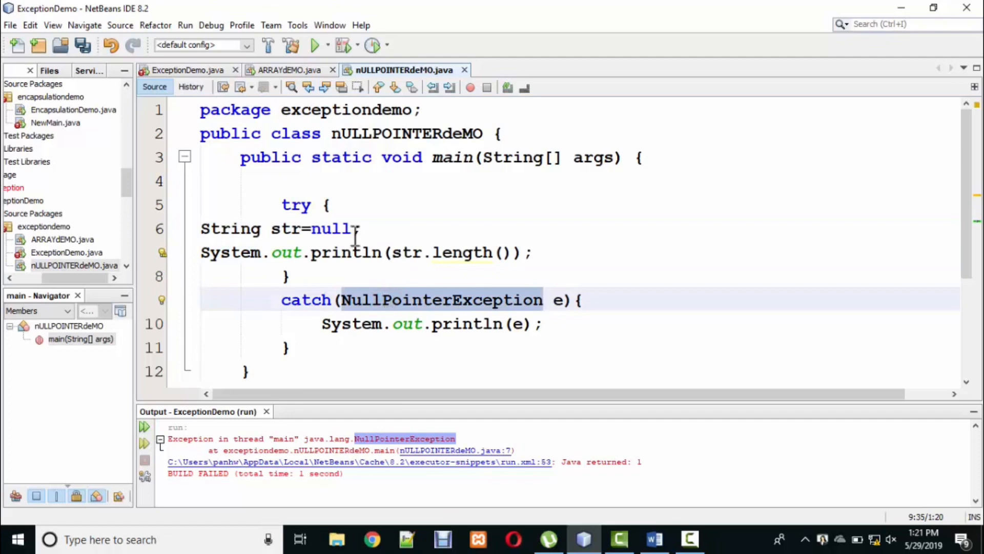
Run with Run Anyway so java.lang.NullPointerException prints and the build succeeds
click(316, 44)
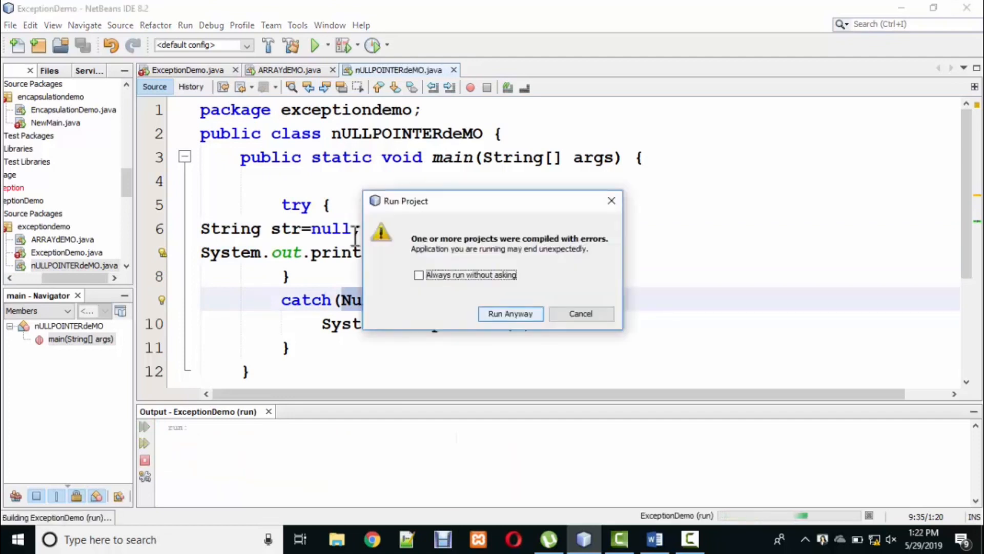
click(509, 314)
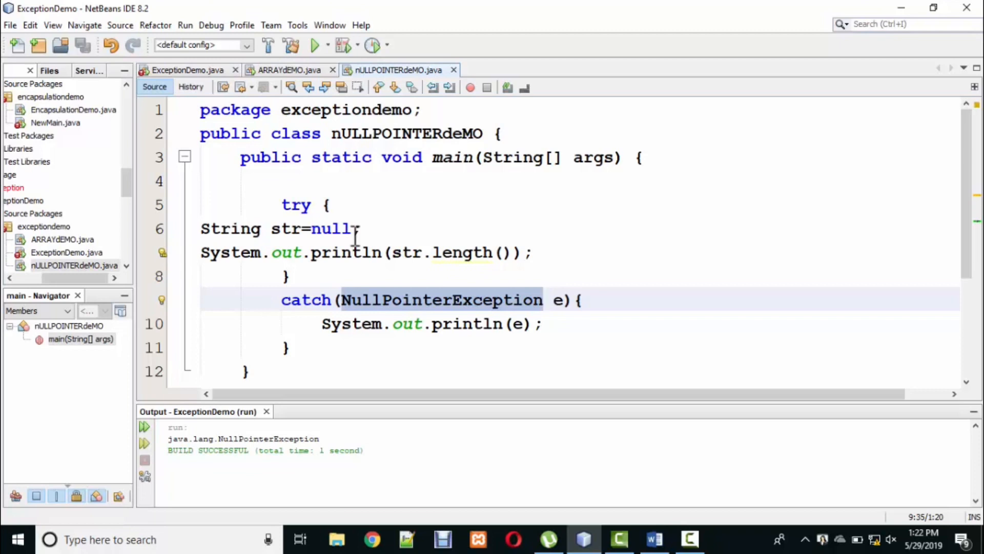
click(545, 300)
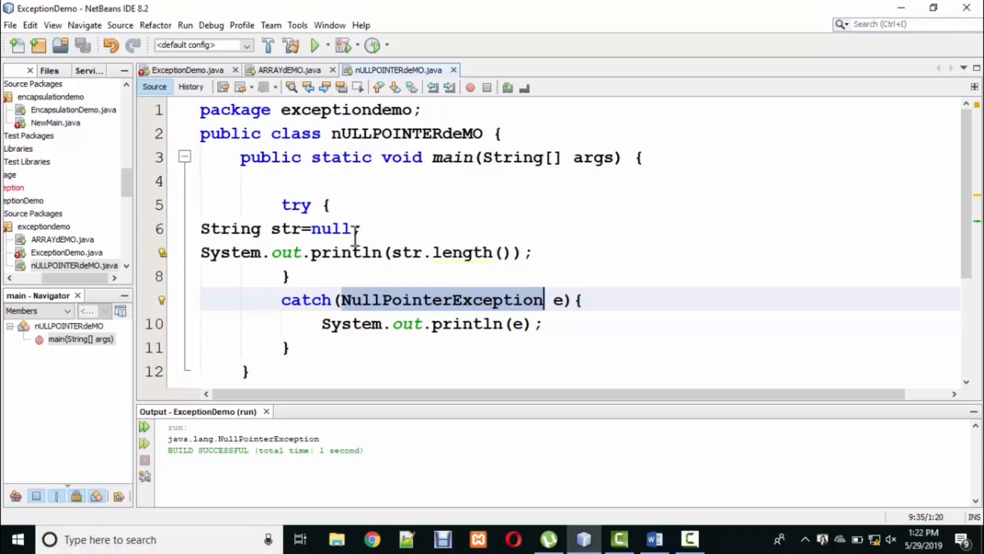